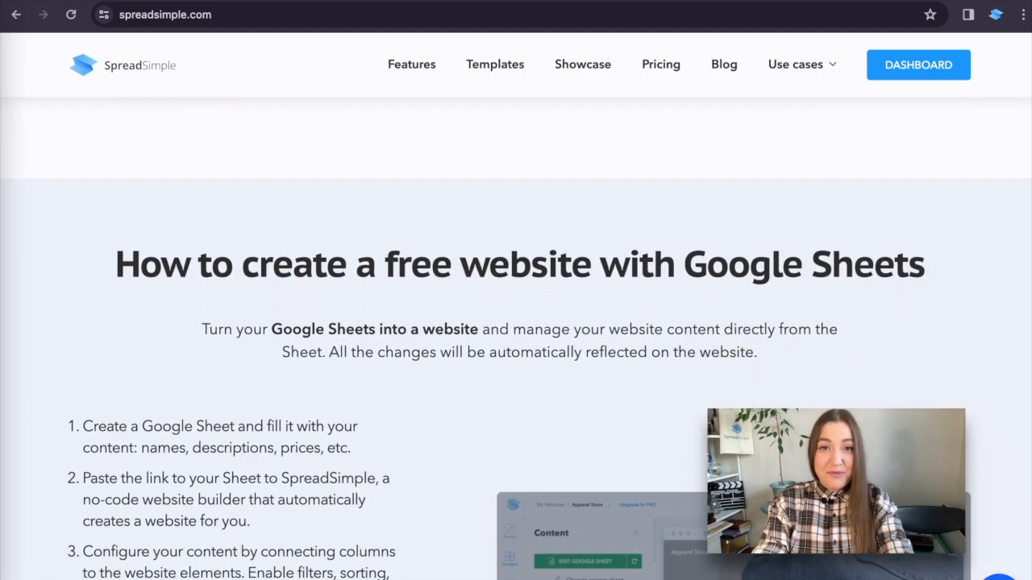
- Go to the Dashboard and scroll the websites list to the Apparel Store card
scroll("down", 3)
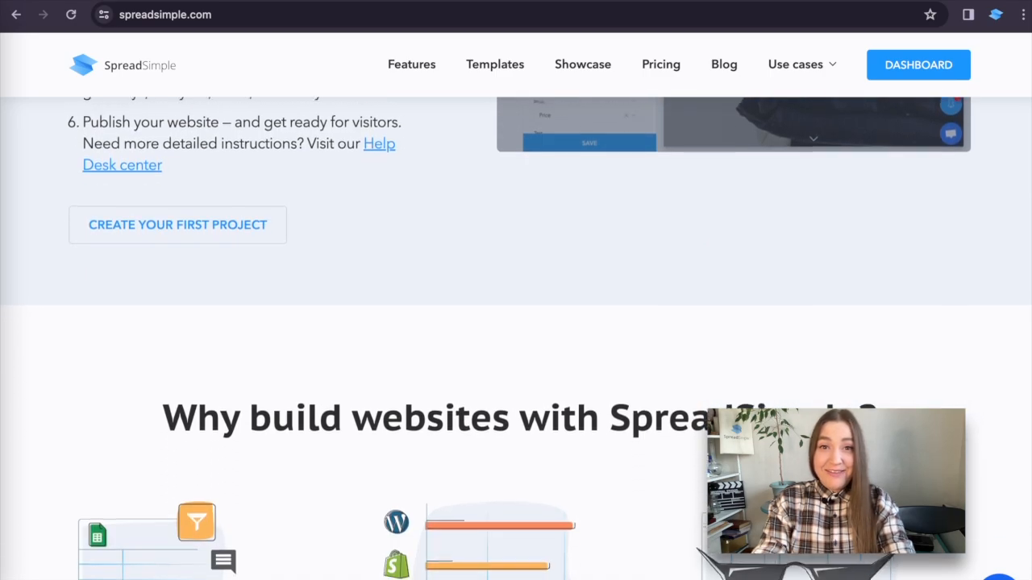
scroll("down", 3)
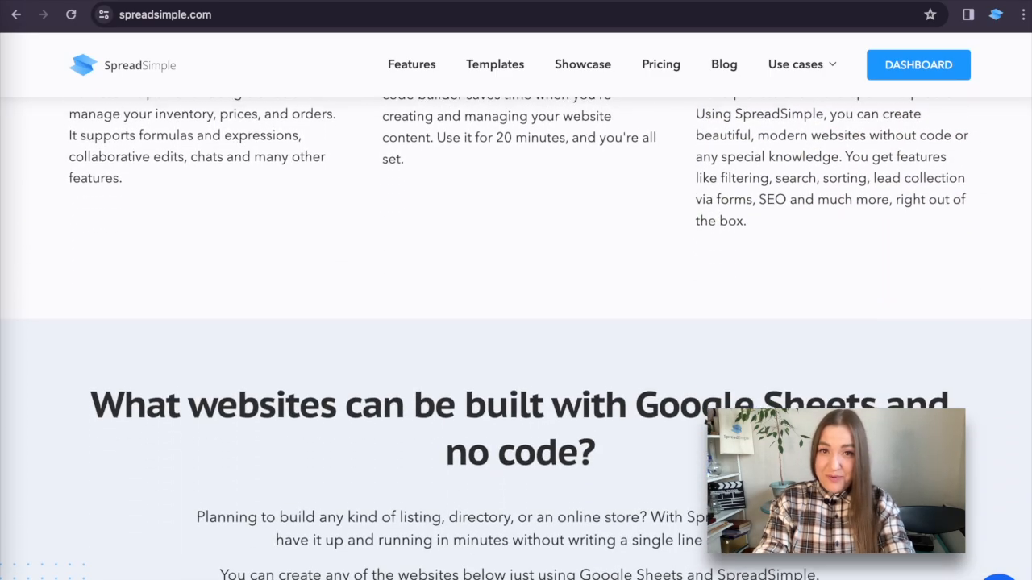
scroll("down", 3)
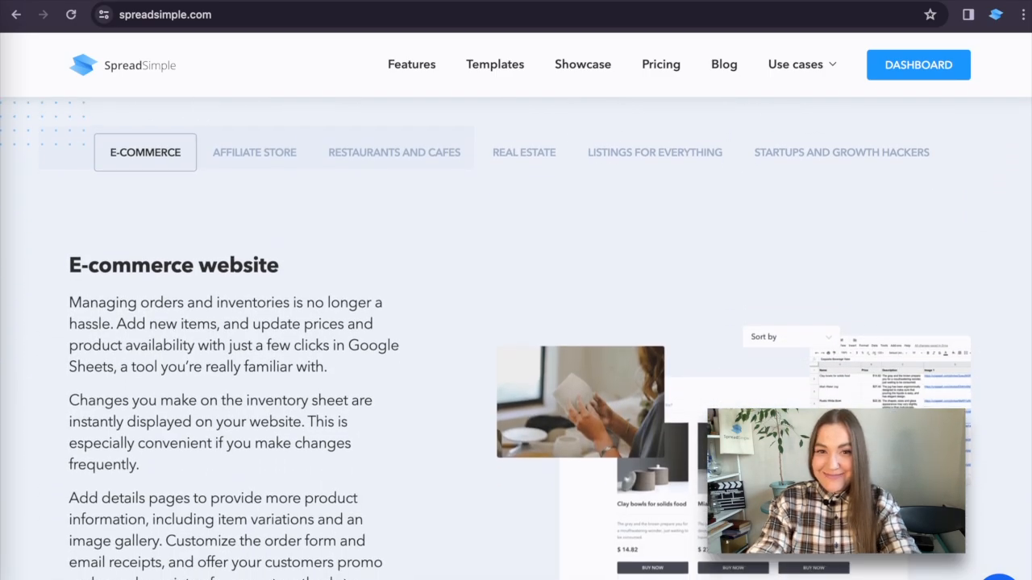
left_click(917, 64)
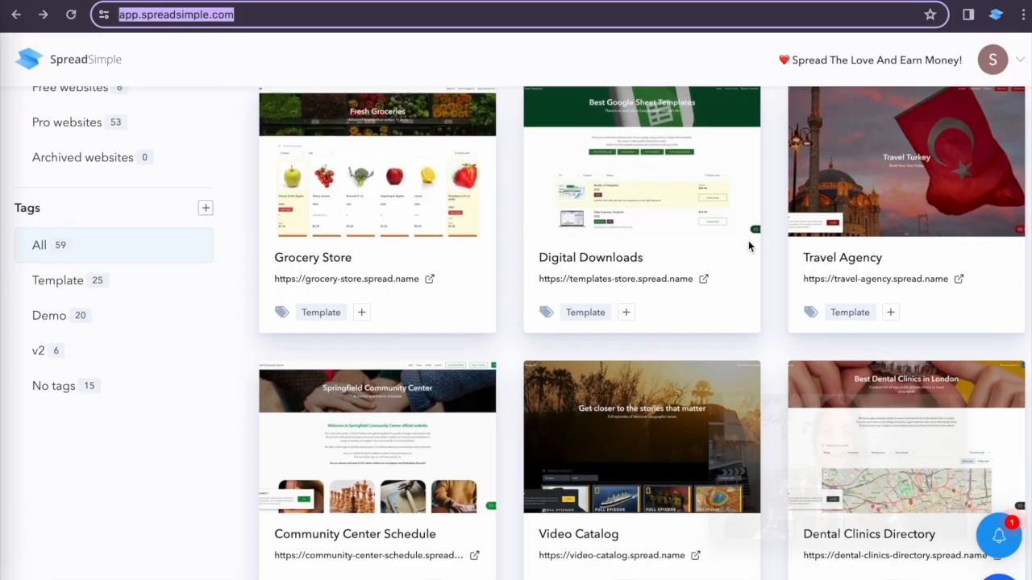
scroll("down", 3)
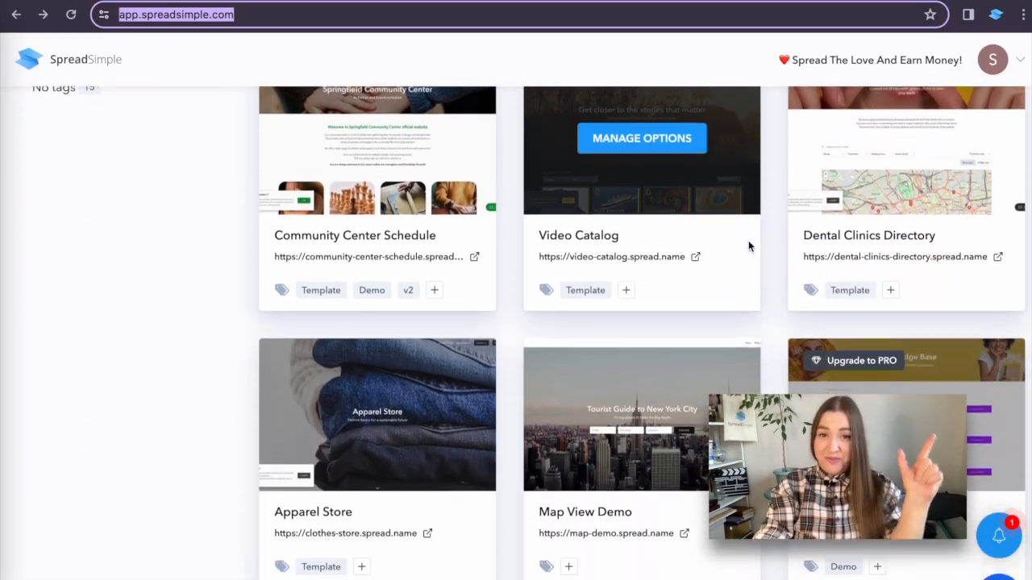
scroll("down", 3)
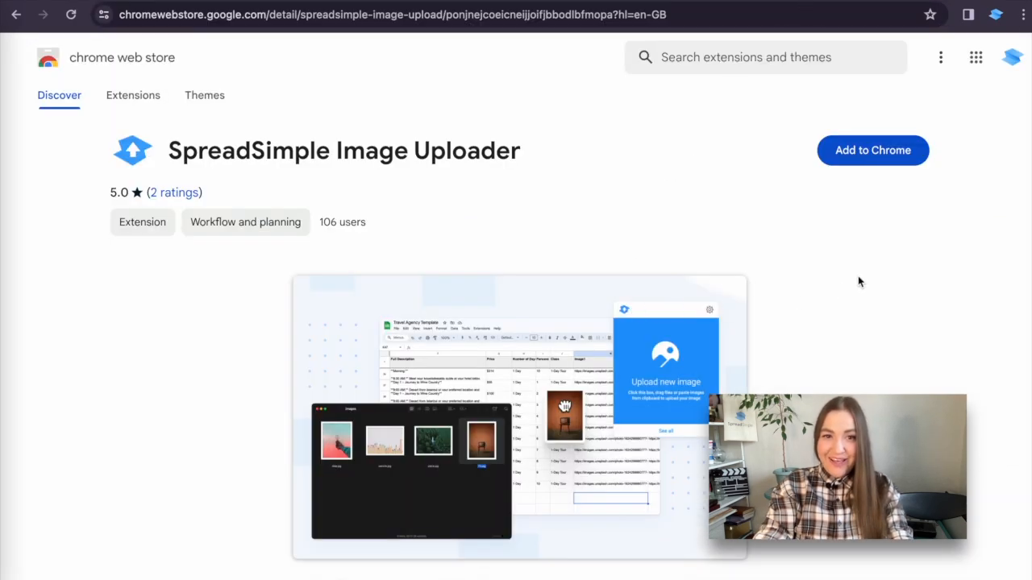
- Add the SpreadSimple Image Uploader to Chrome and pin it from the Extensions menu
scroll("down", 3)
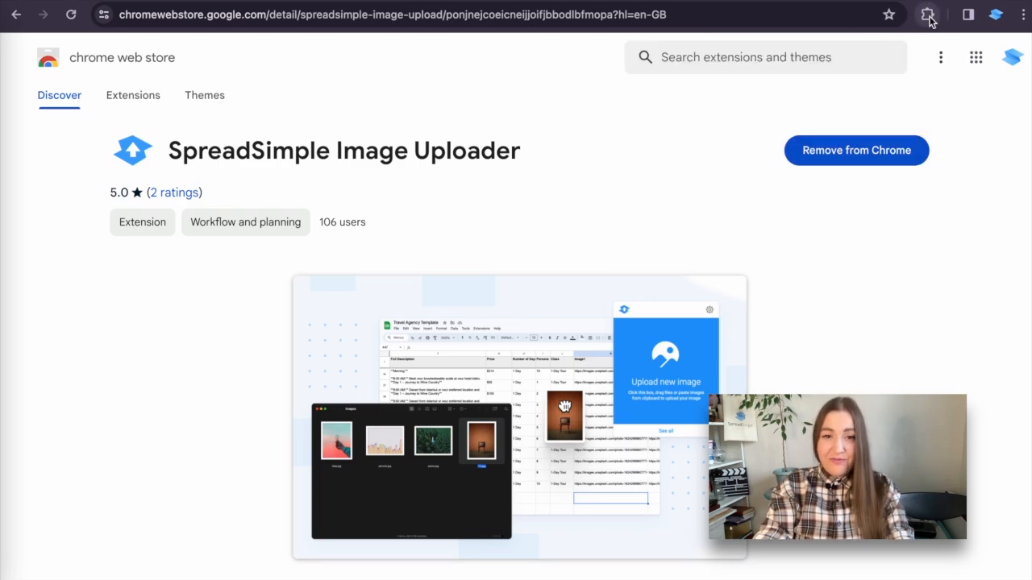
left_click(927, 14)
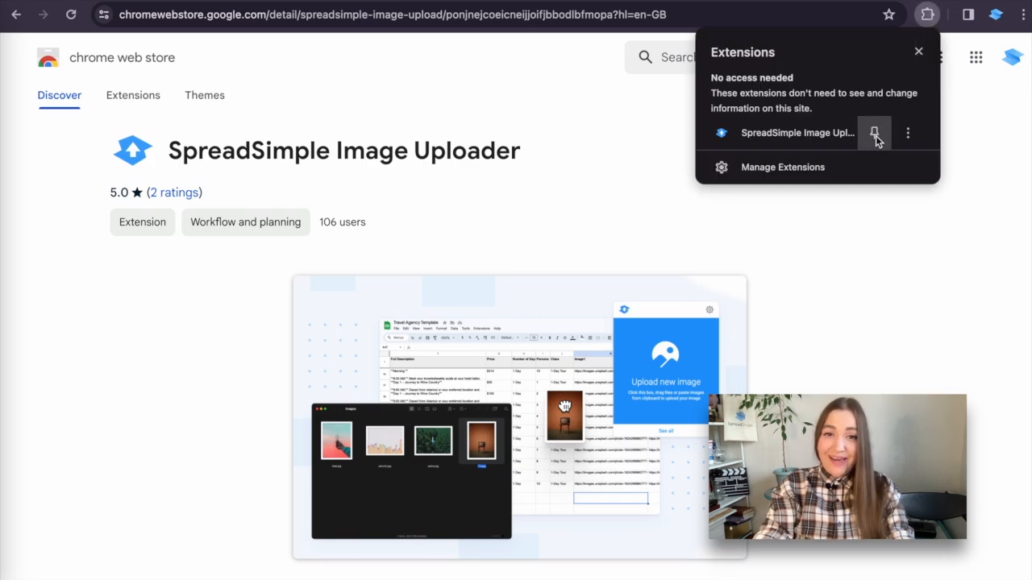
left_click(874, 134)
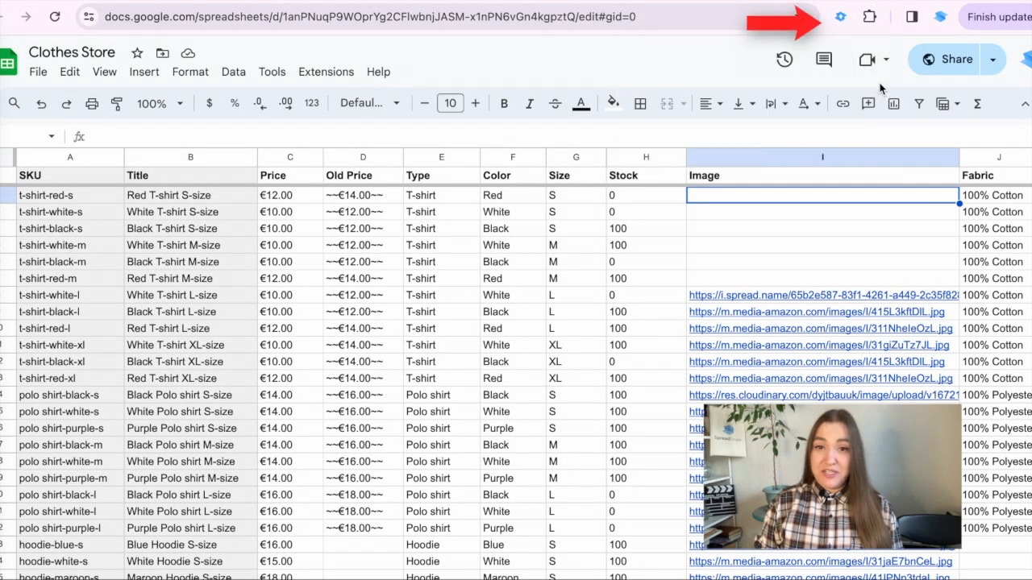
- Launch the pinned Image Uploader to upload a new image for the empty Image cell
left_click(840, 16)
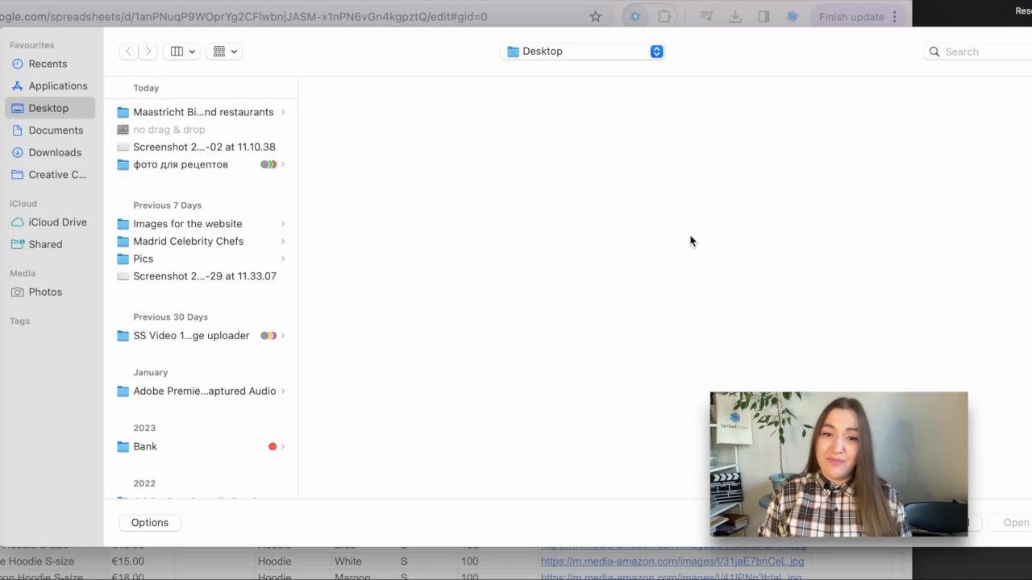
- Choose awesome-t-shirt.jpg and the other t-shirt photos from the Images for the website folder
left_click(187, 223)
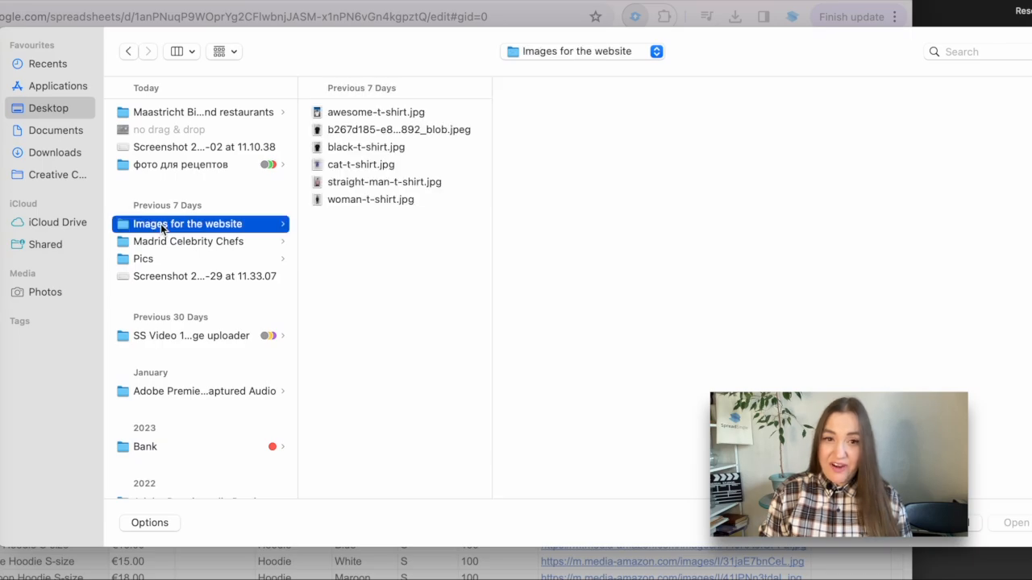
left_click(376, 112)
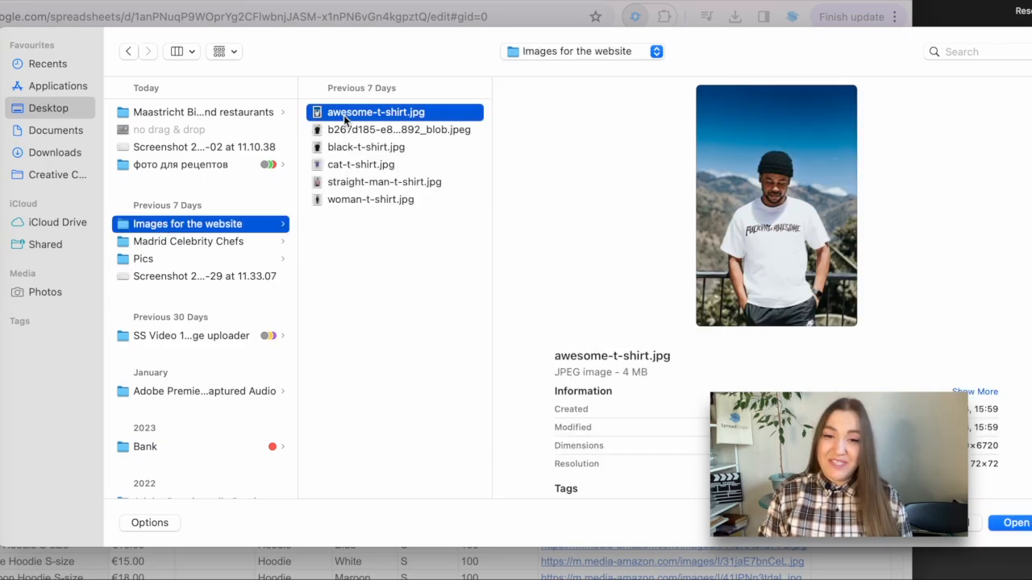
left_click(385, 181)
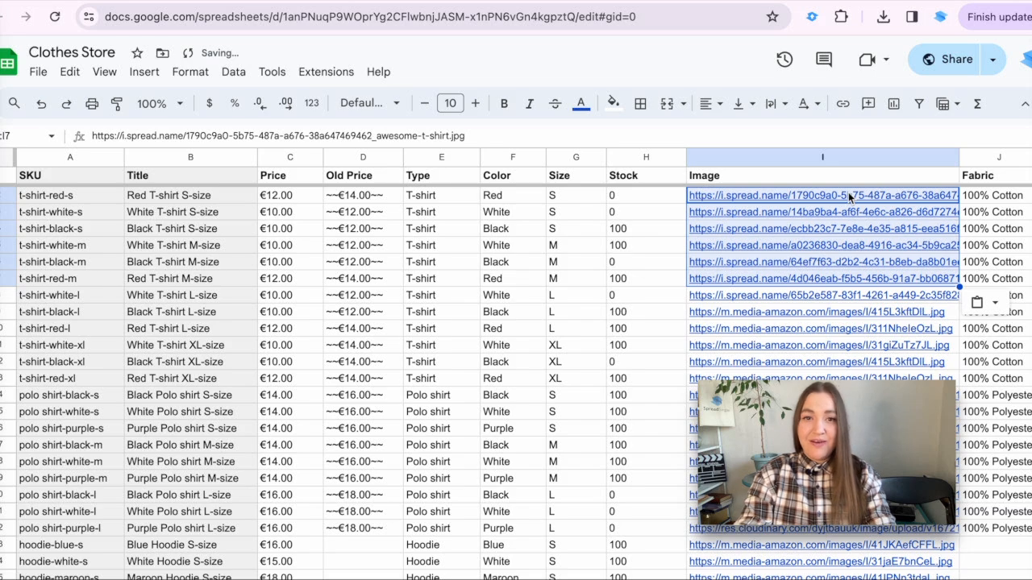
- Switch to the Apparel Store website editor in SpreadSimple
left_click(821, 211)
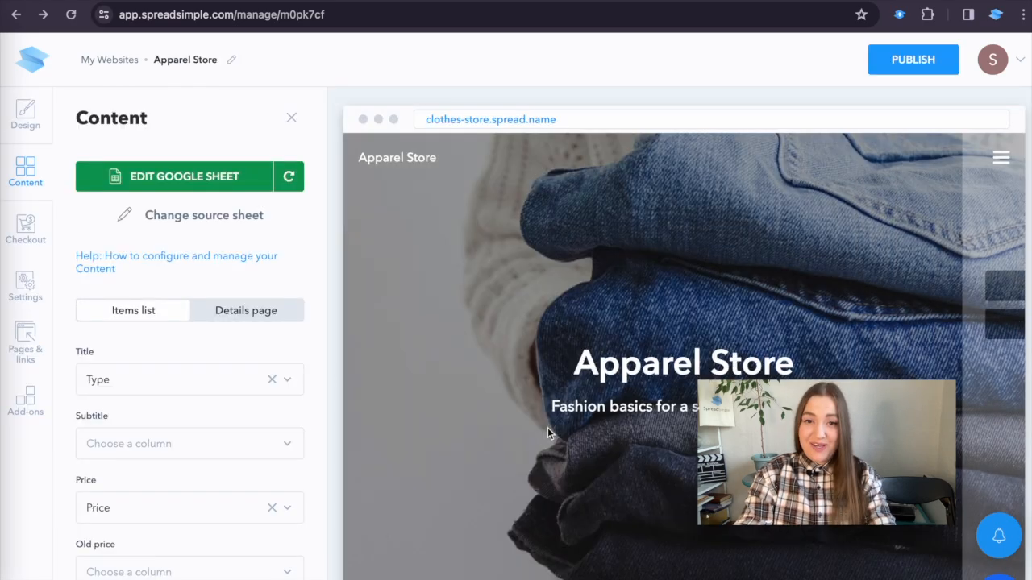
- Check the t-shirt photo on the first product card, then return to the Clothes Store sheet
scroll("down", 3)
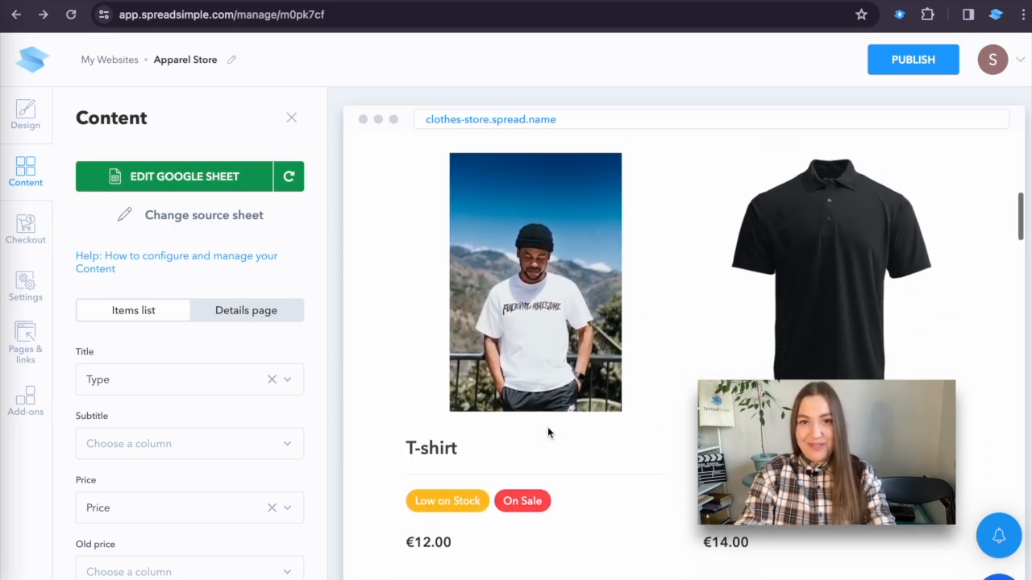
left_click(535, 282)
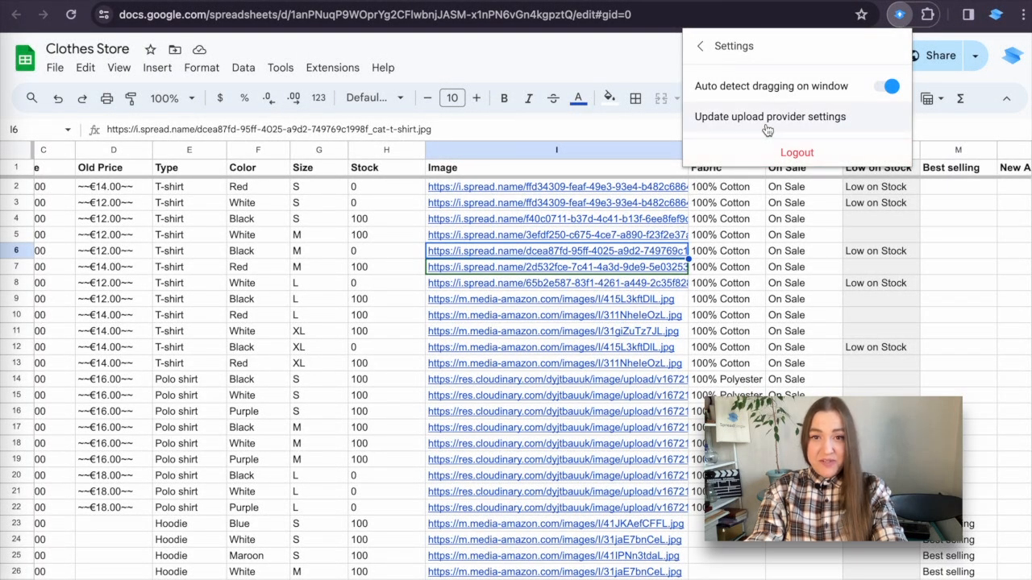
- View the Connect provider list (SpreadSimple, UploadCare, Cloudinary, Bunny.net) and its help article
left_click(769, 117)
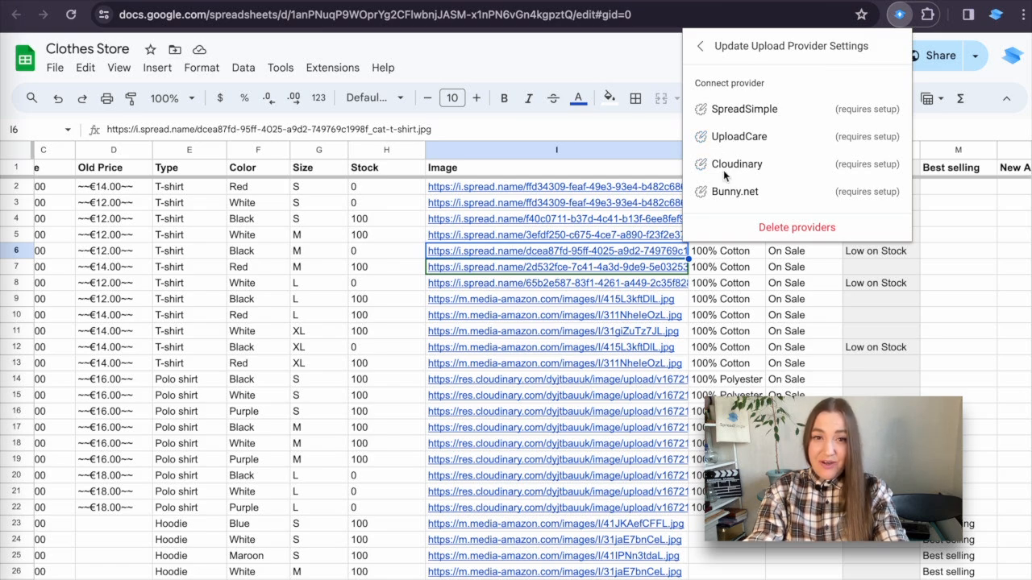
mouse_move(711, 92)
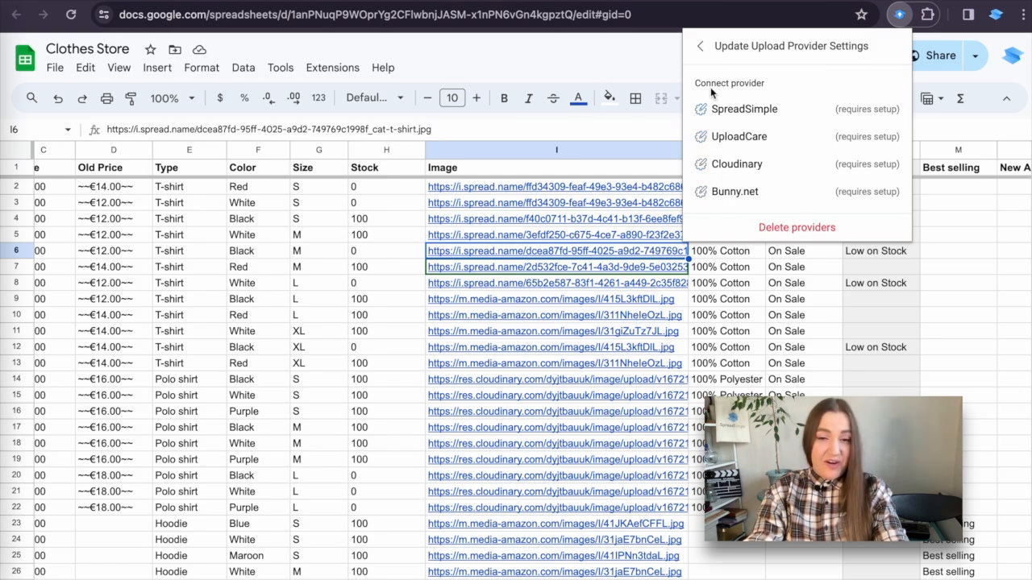
left_click(699, 46)
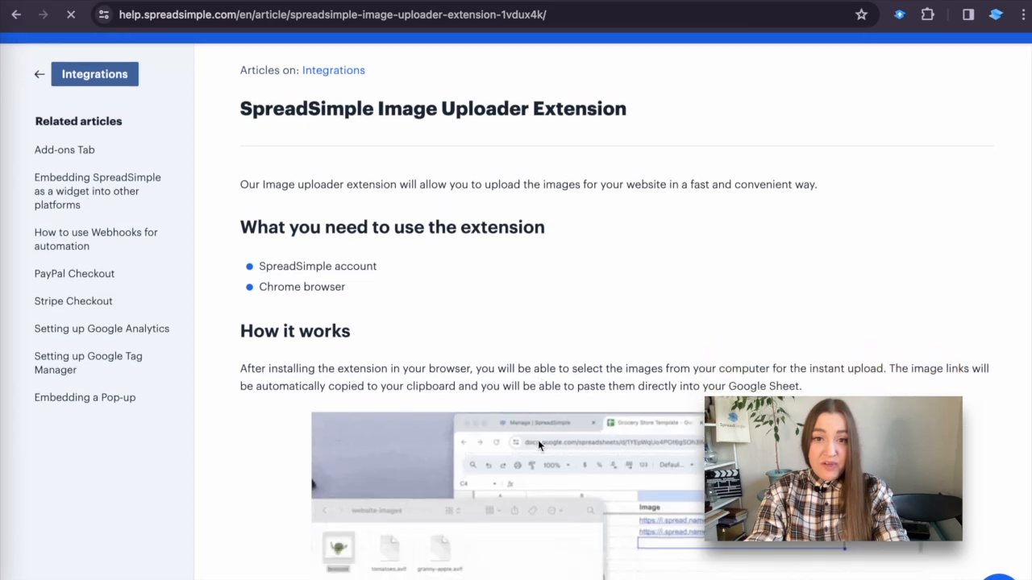
- Scroll through the How it works section of the Image Uploader Extension article
scroll("down", 3)
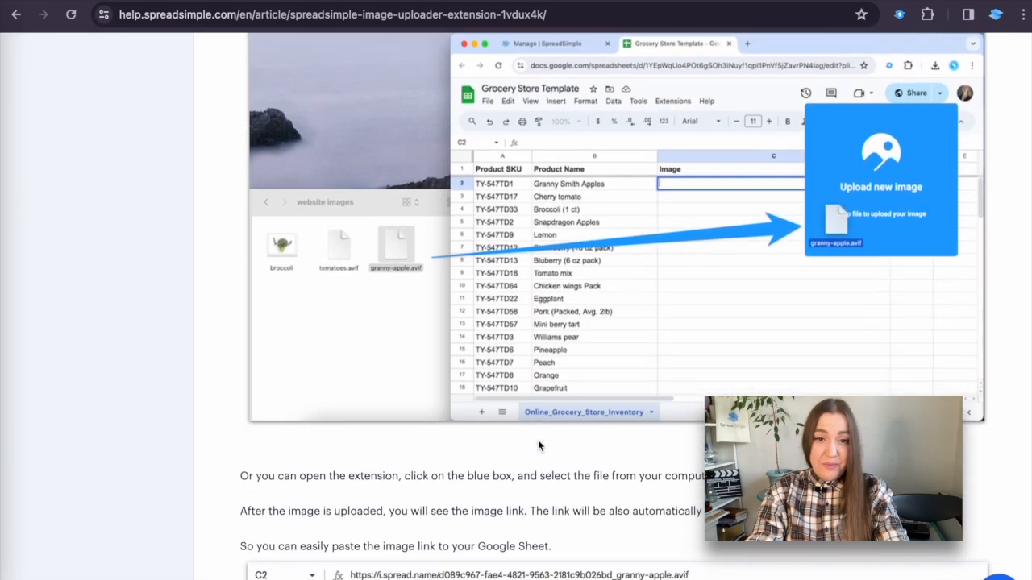
scroll("down", 3)
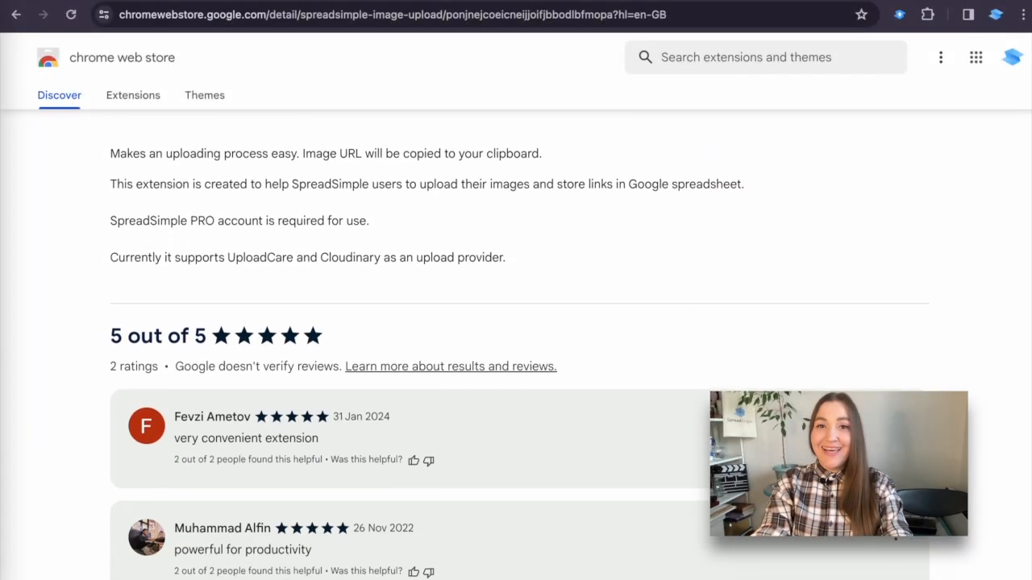
- Read the extension's Reviews, Details and Privacy sections, then go to the websites dashboard
scroll("down", 3)
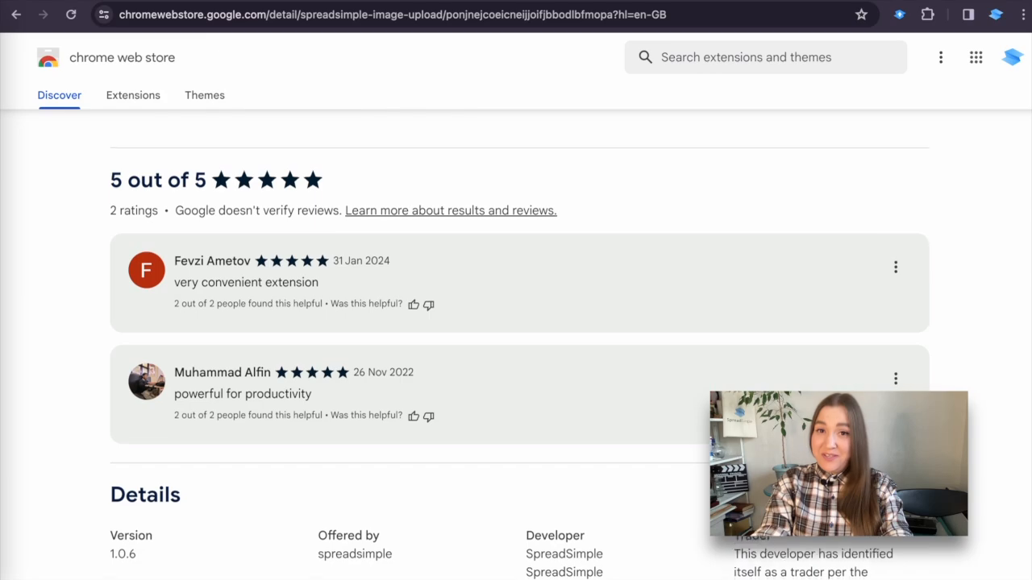
scroll("down", 3)
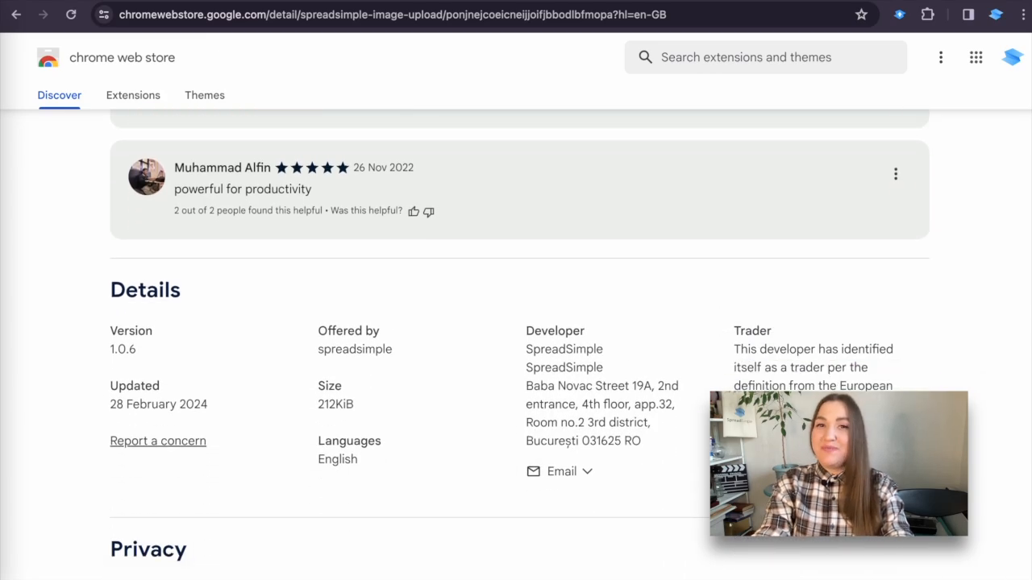
scroll("down", 3)
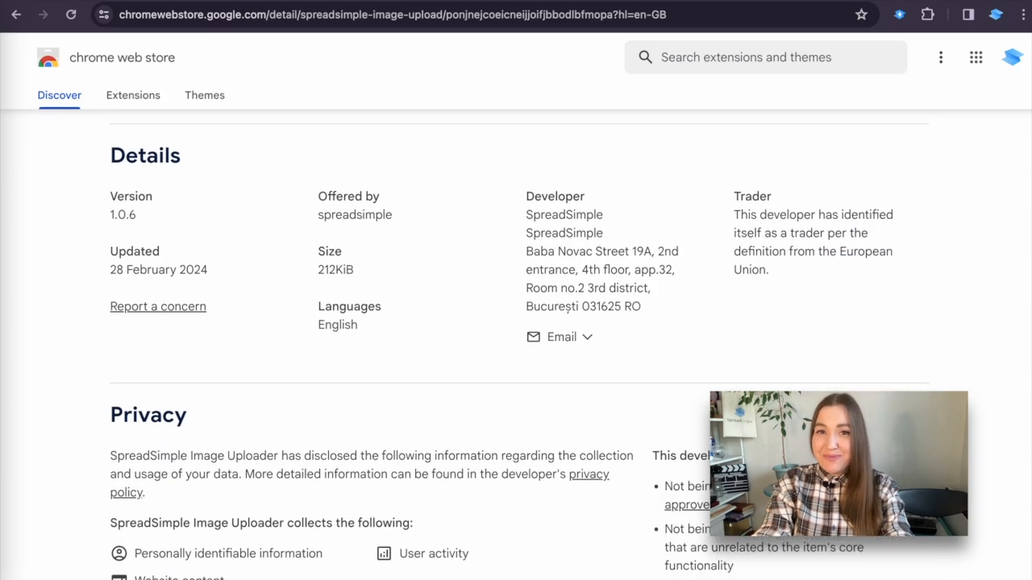
scroll("down", 3)
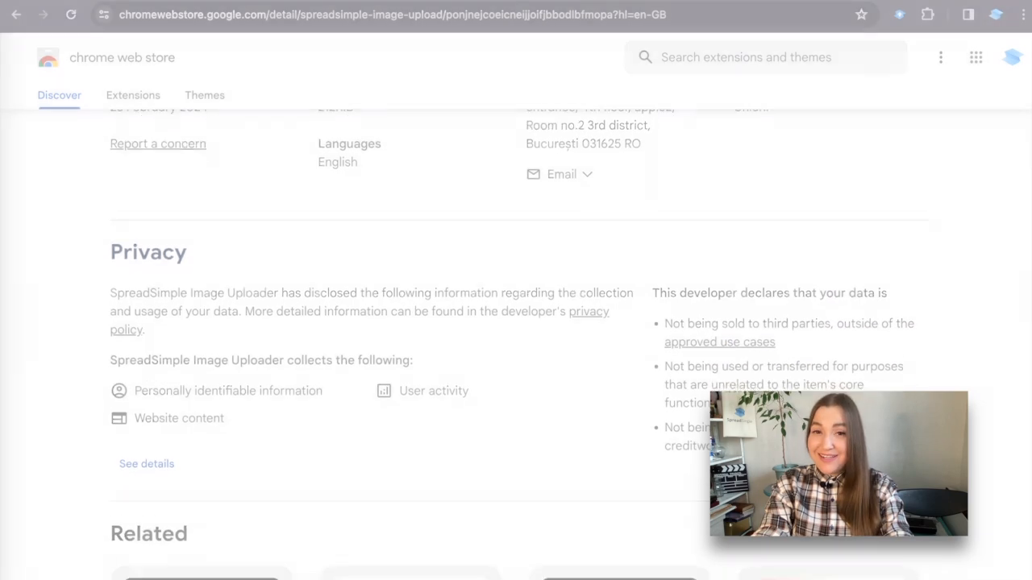
left_click(175, 15)
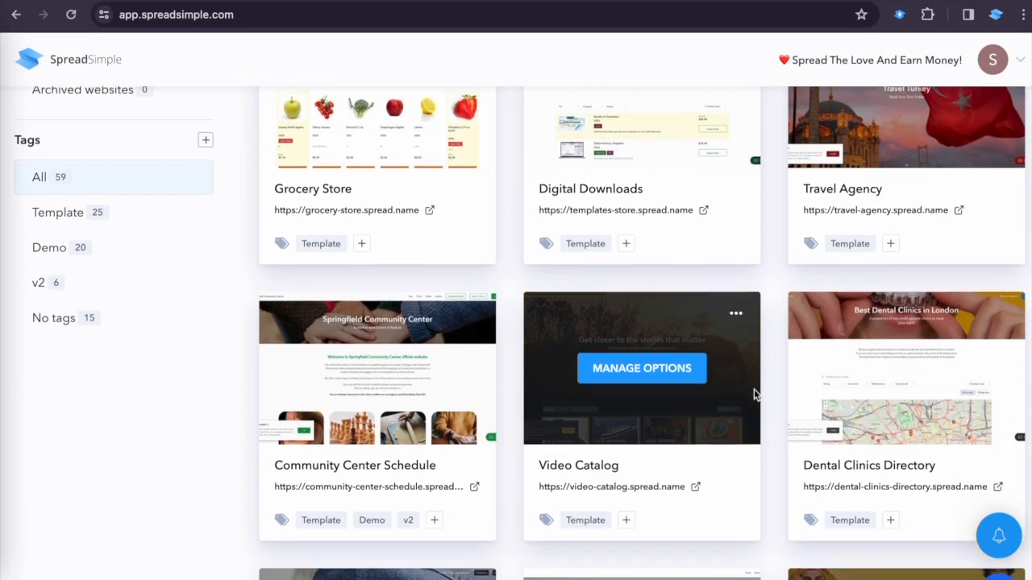
- Open the WhatsApp Store template website via Manage Options
scroll("down", 3)
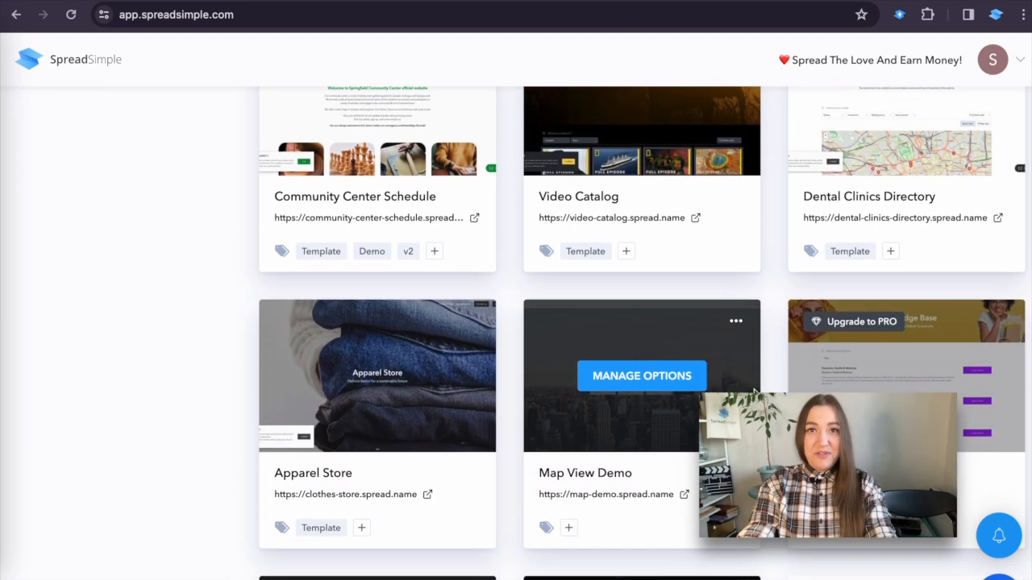
scroll("down", 3)
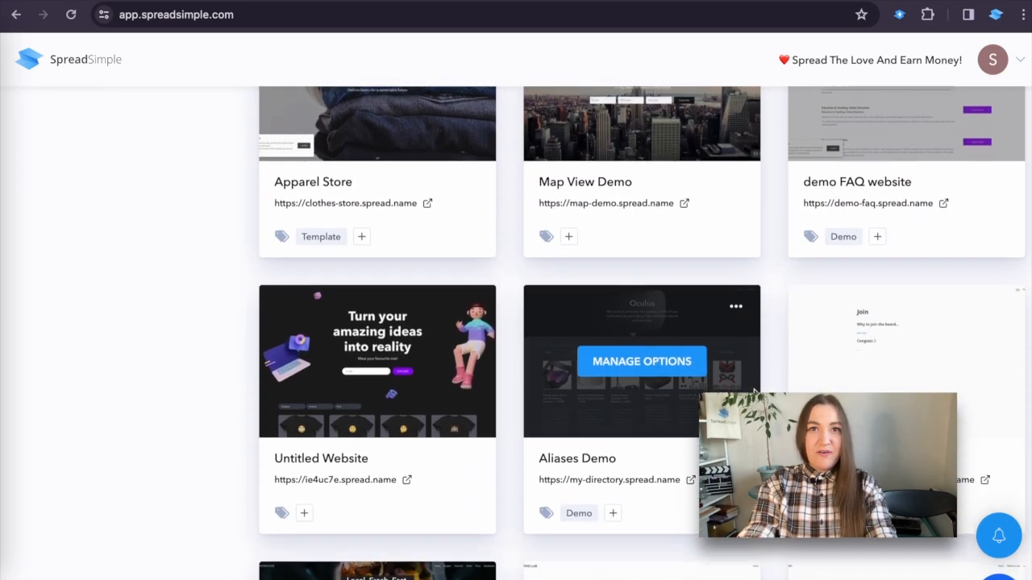
scroll("down", 3)
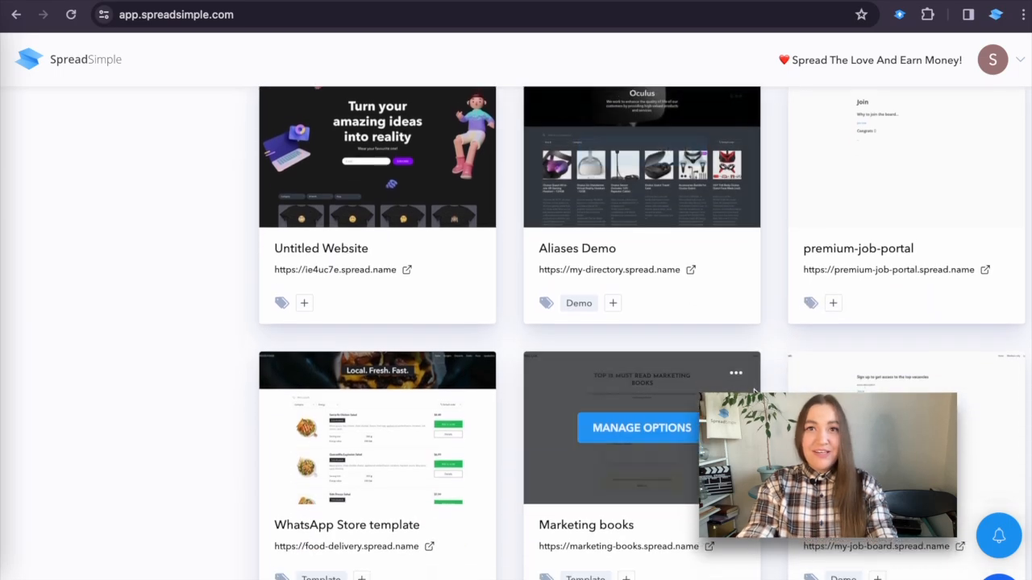
left_click(640, 427)
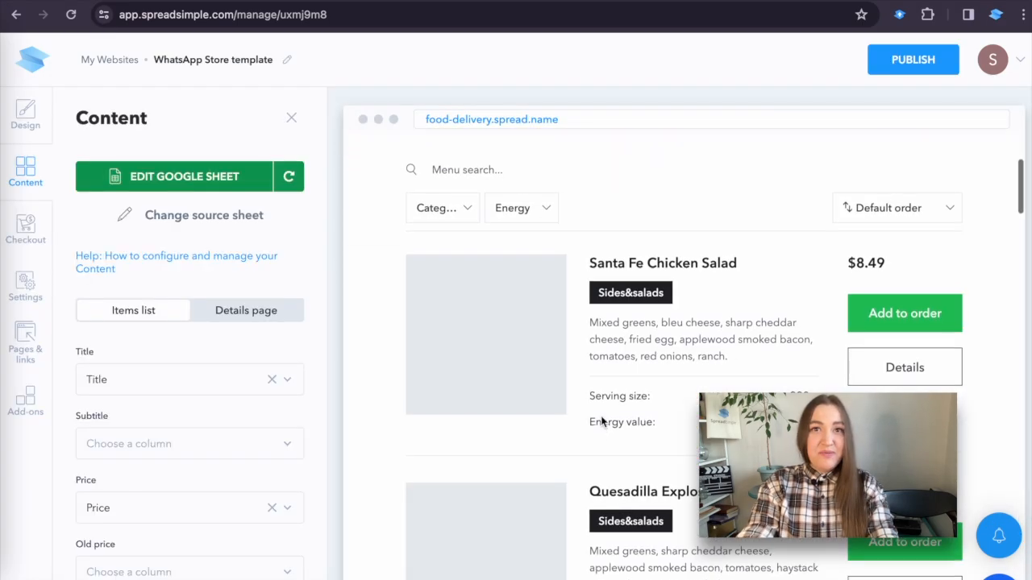
scroll("down", 3)
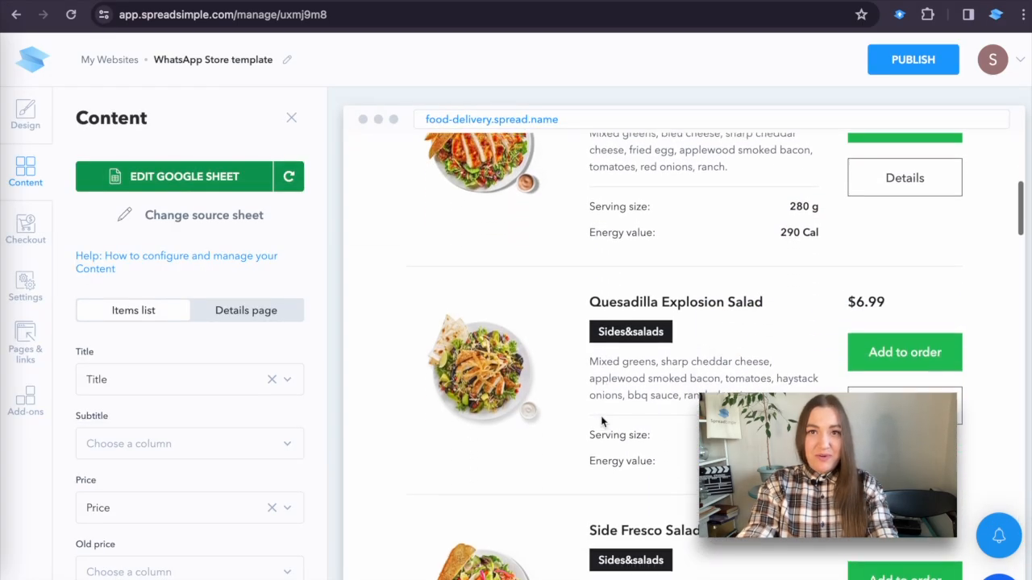
scroll("down", 3)
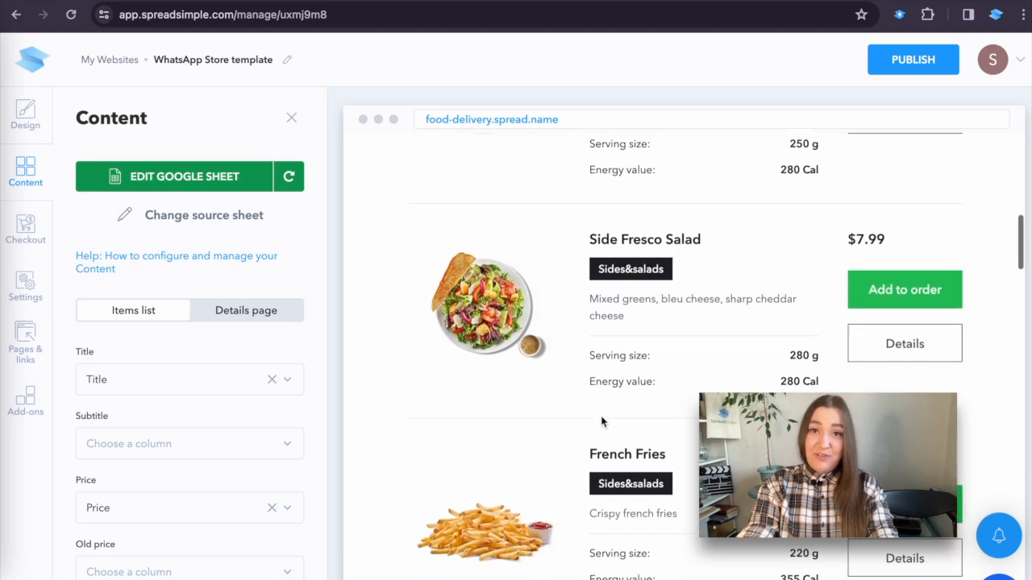